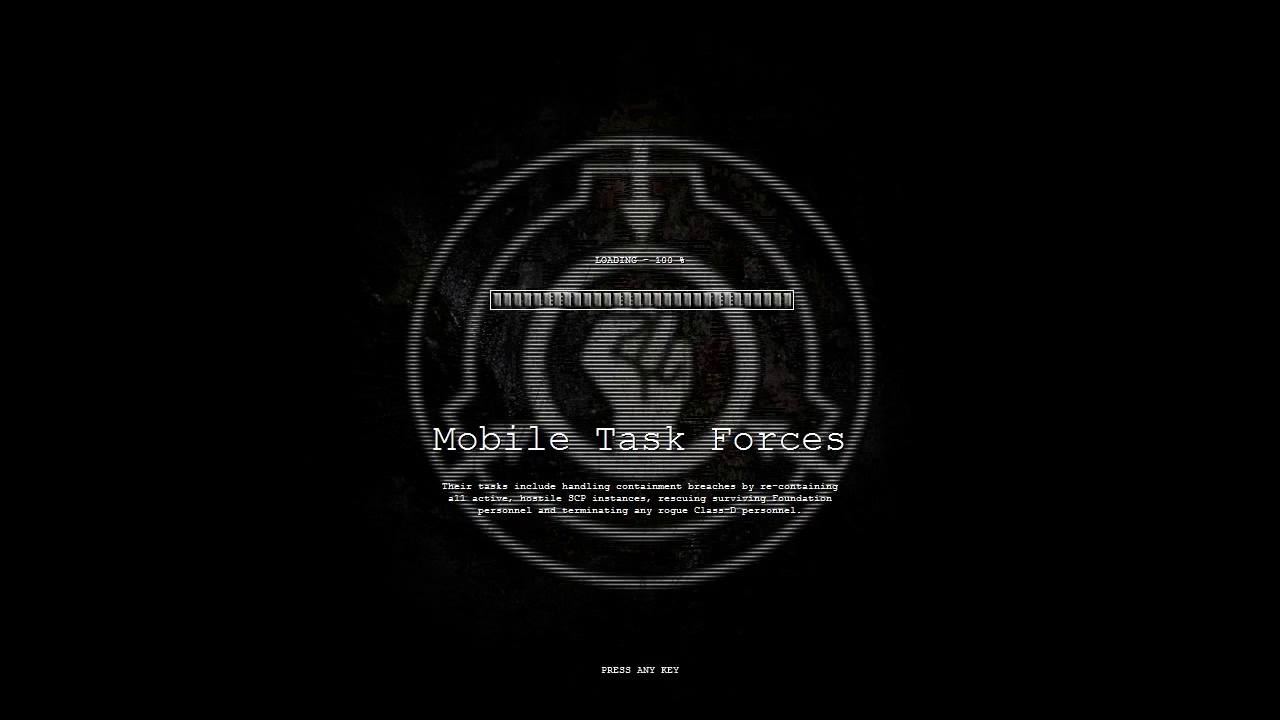
Step: Press space at 100% loading to leave the loading screen and start playing
{"action": "key", "text": "space"}
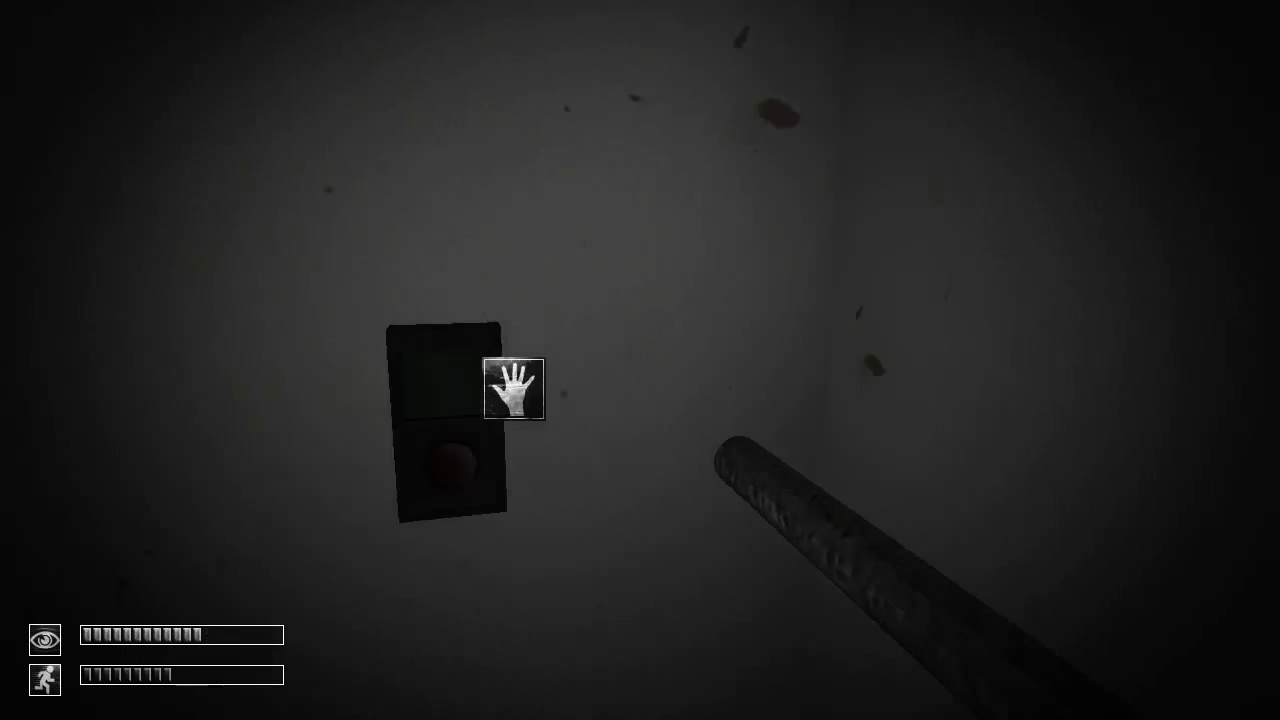
Step: Press the red door button, then walk forward into the locker-lined corridor
{"action": "left_click", "coordinate": [455, 477]}
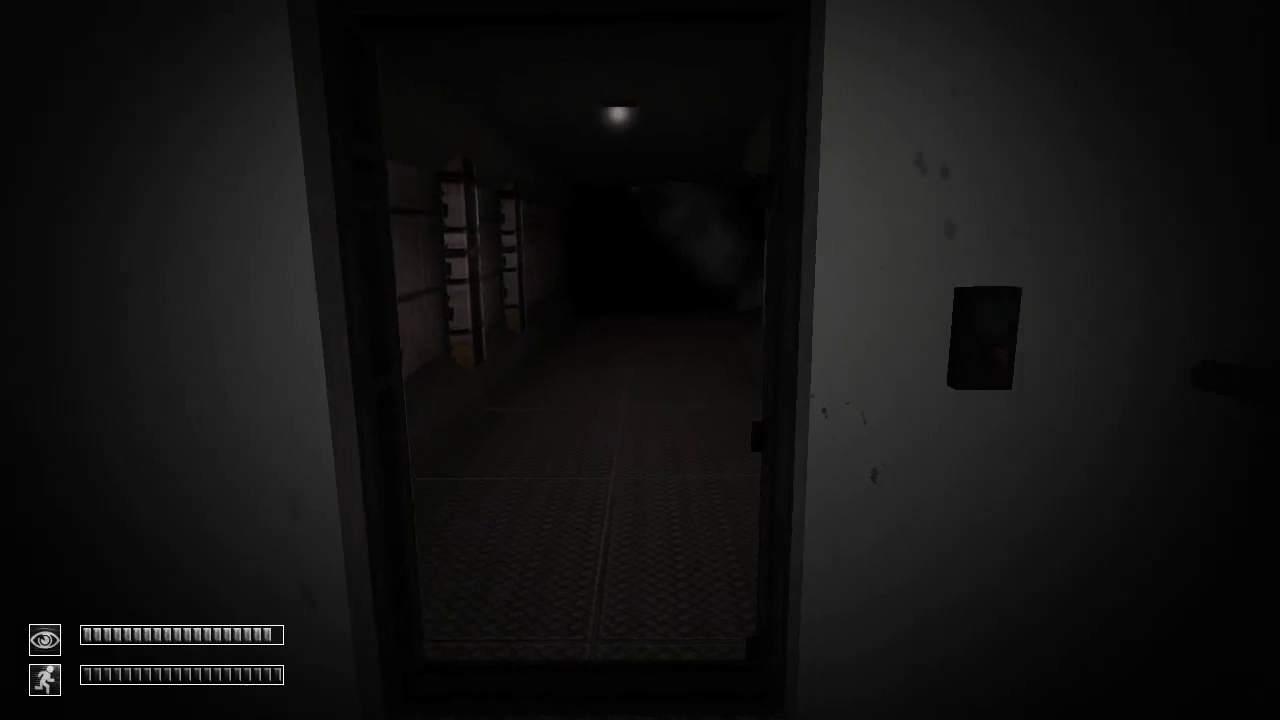
{"action": "key", "text": "w"}
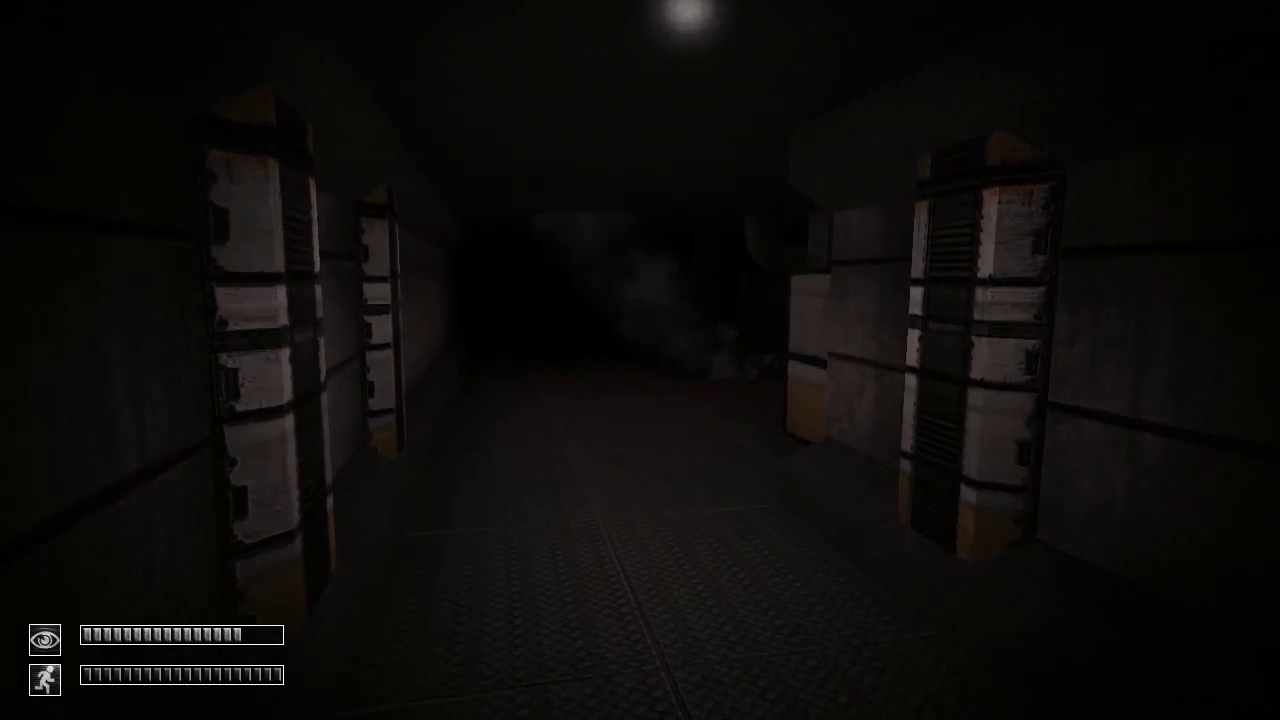